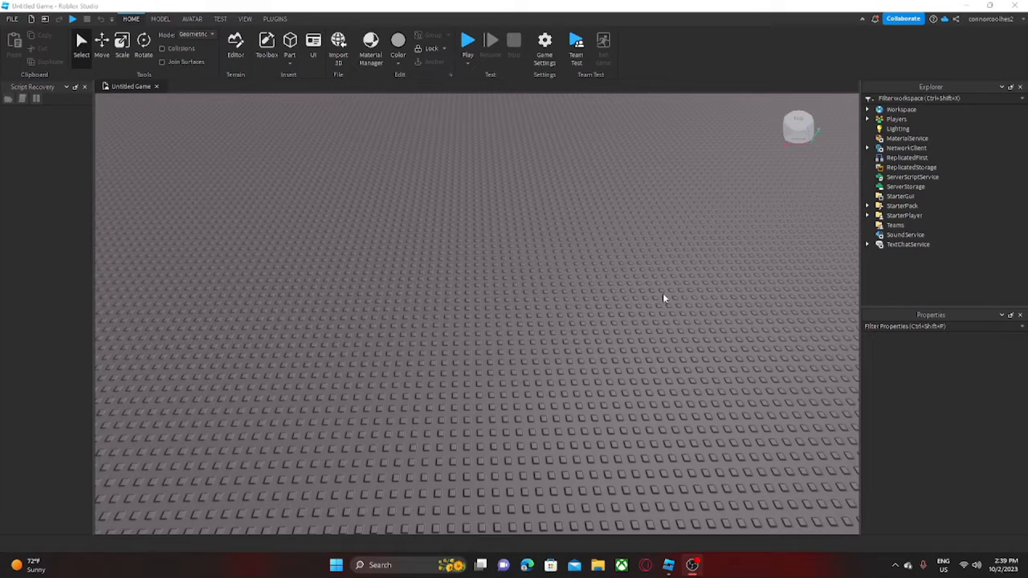
mouse_move(594, 291)
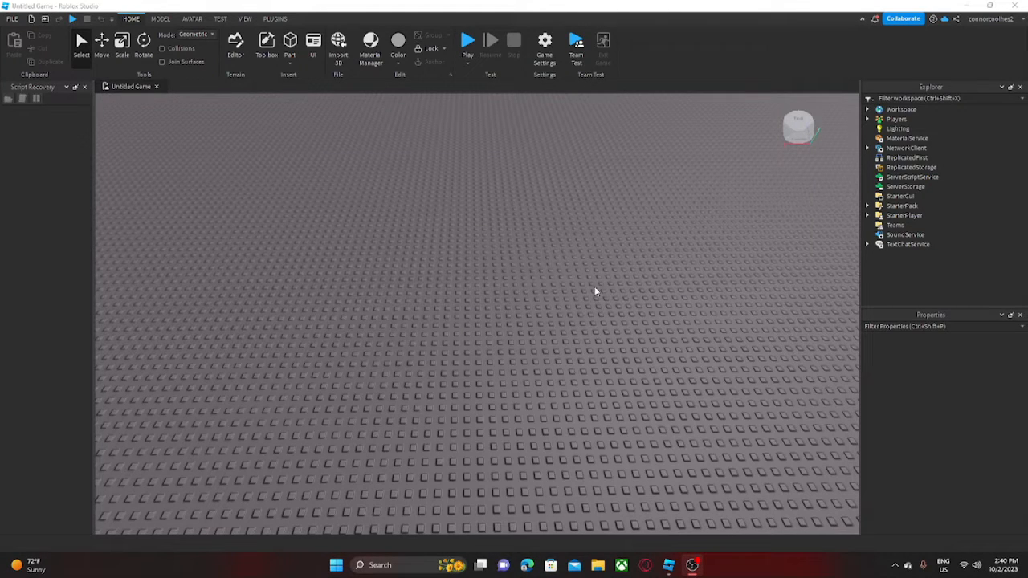
mouse_move(514, 265)
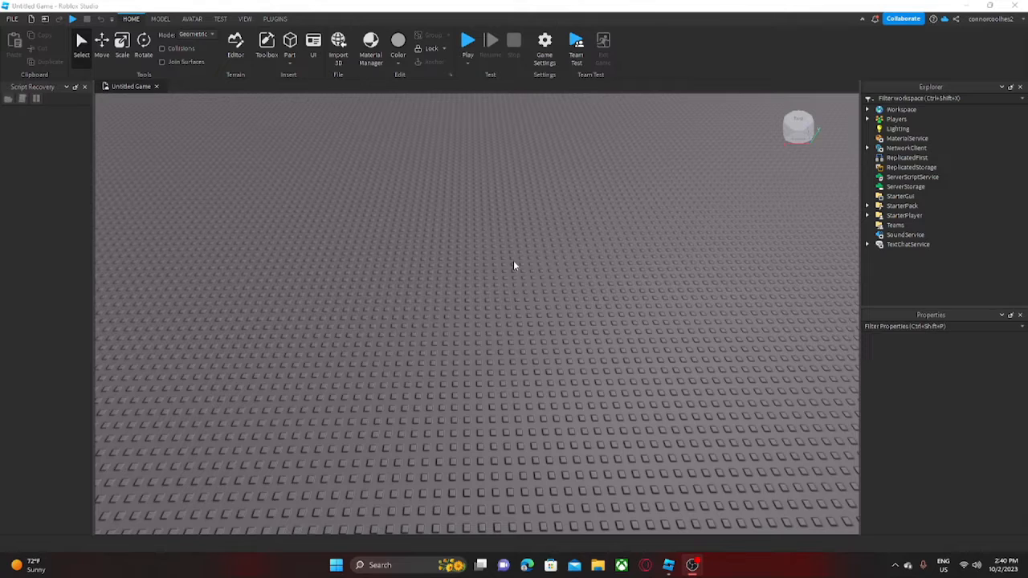
mouse_move(506, 241)
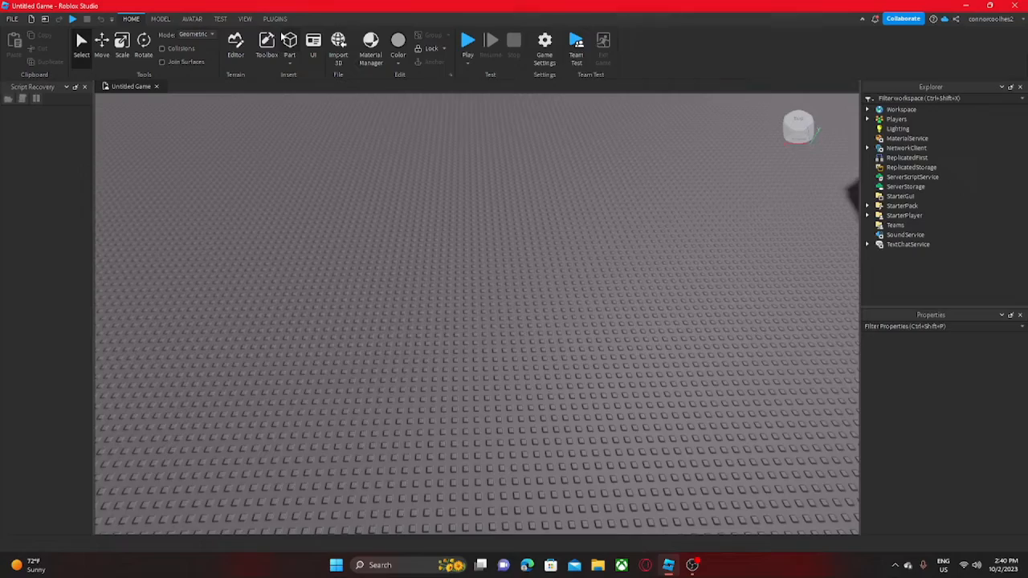
Insert a new block Part on the baseplate and flatten it into a slab
left_click(290, 42)
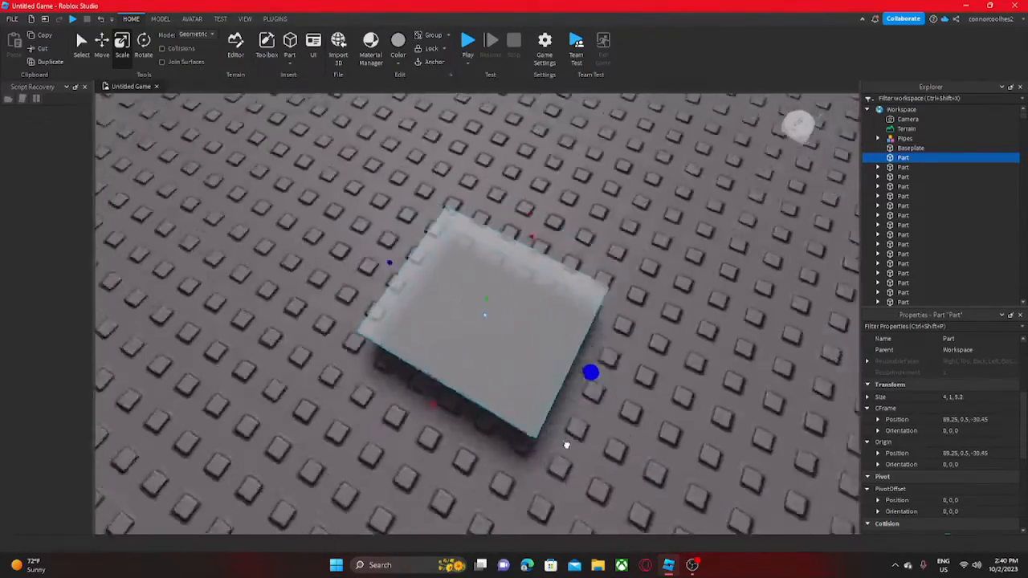
Browse the Material Manager, then place a cylinder at one slab corner
left_click(370, 44)
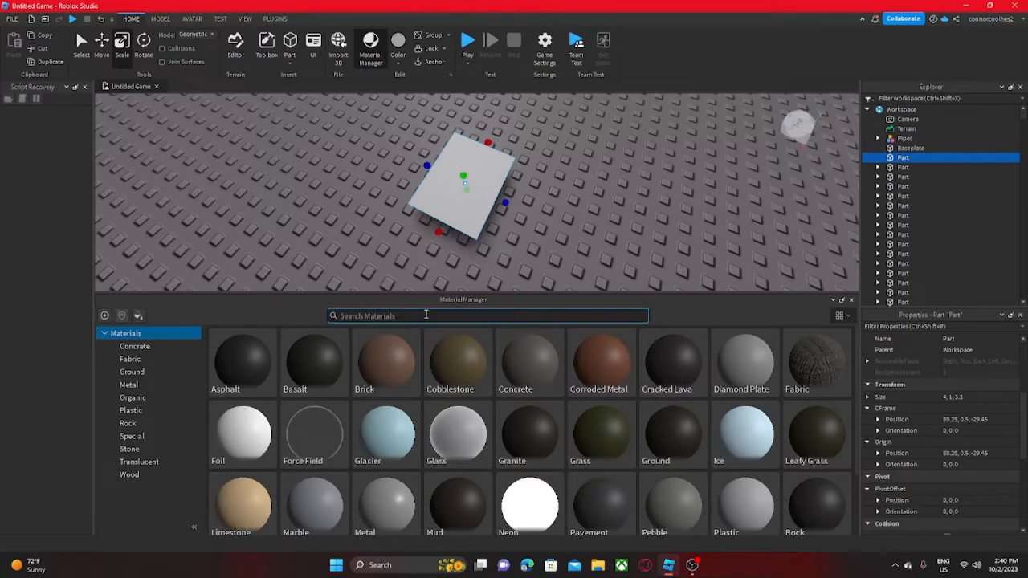
scroll("down", 3)
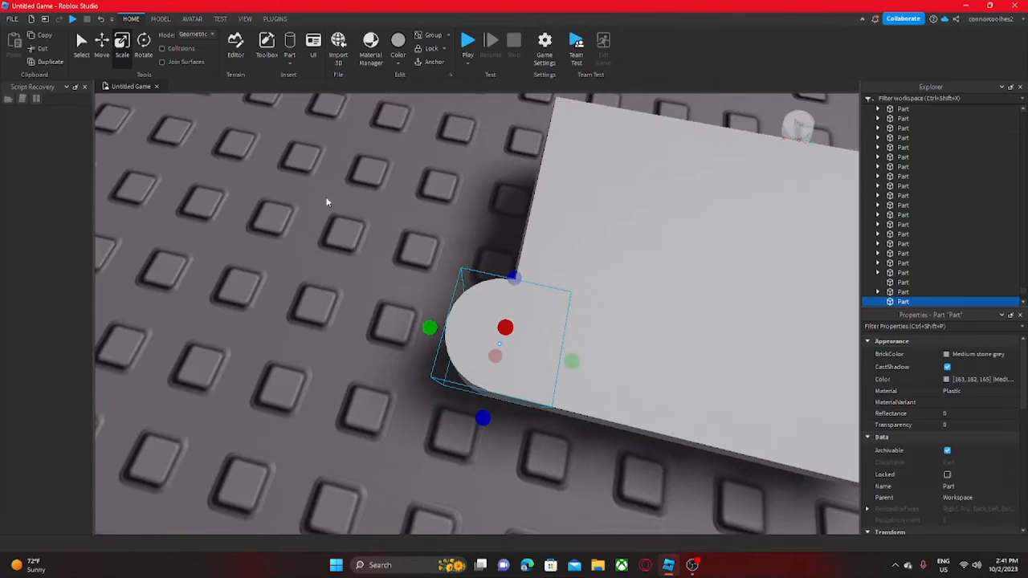
Copy the cylinder onto all four slab corners and add a Sphere part
left_click(101, 44)
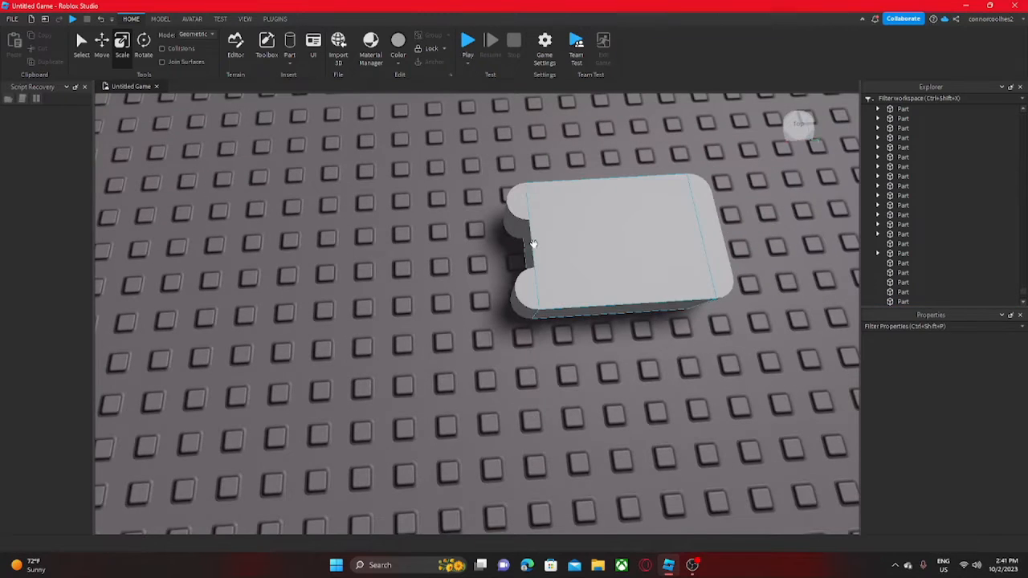
left_click(602, 241)
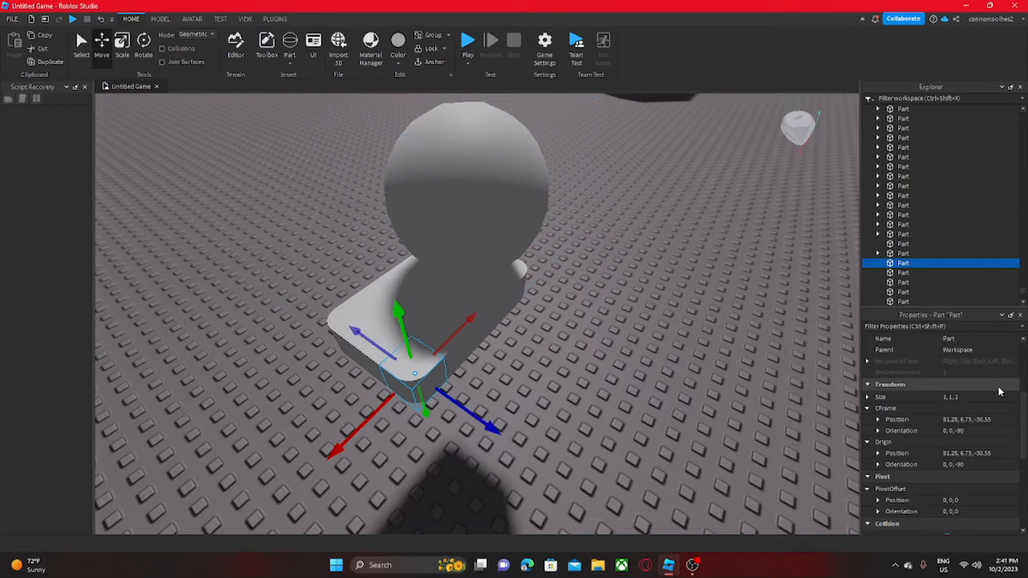
Place scaled spheres on the corners, adjust Model-tab snapping, and lay a cylinder along an edge
left_click(902, 301)
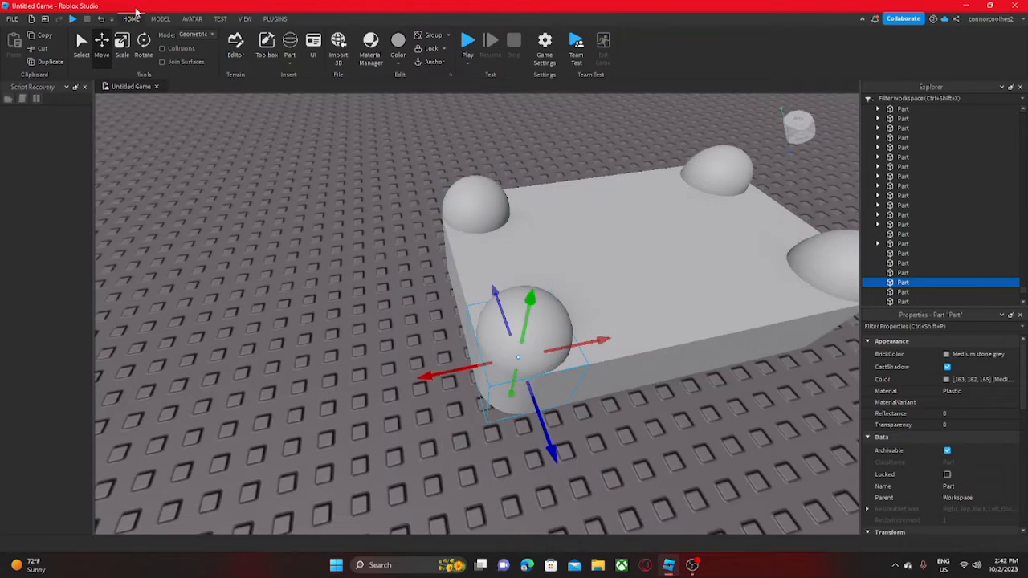
left_click(160, 18)
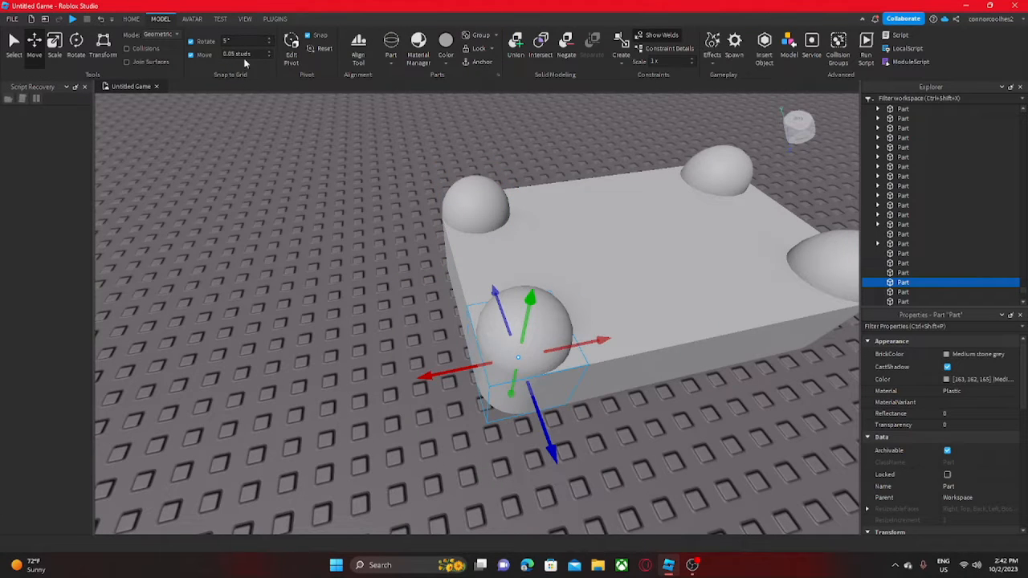
left_click(130, 19)
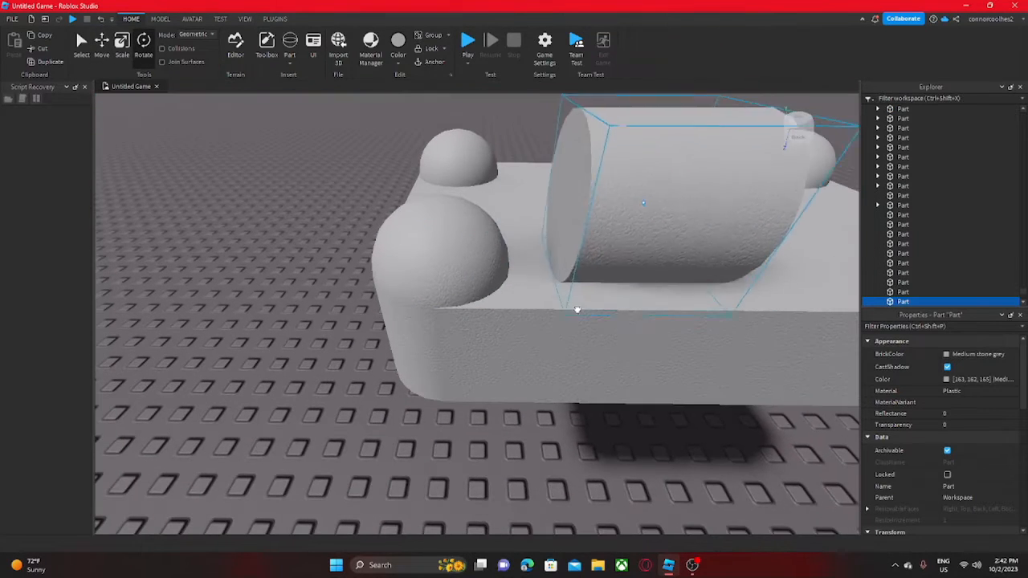
Duplicate and rotate the edge cylinder along the remaining long edges
left_click(101, 44)
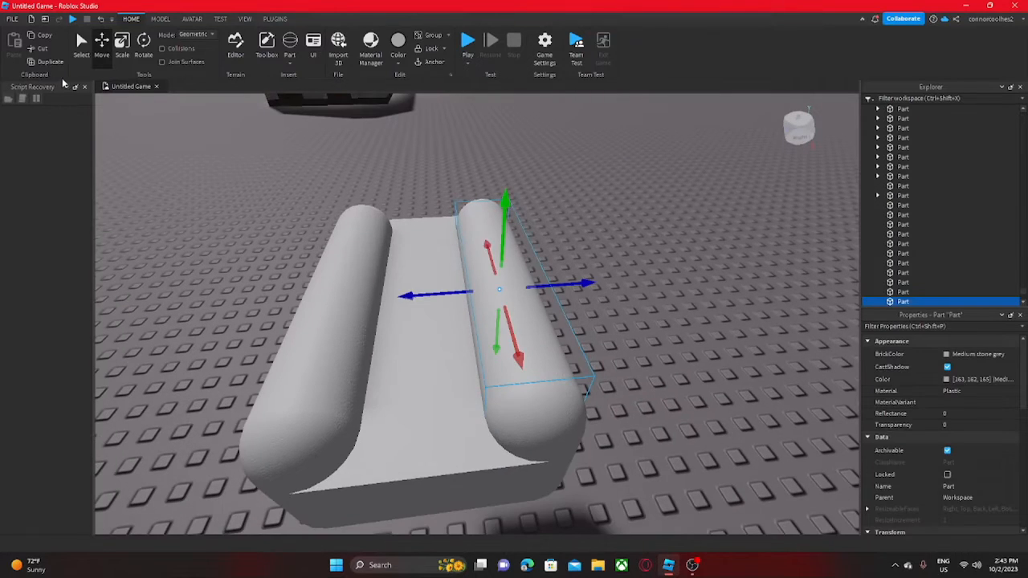
left_click(143, 44)
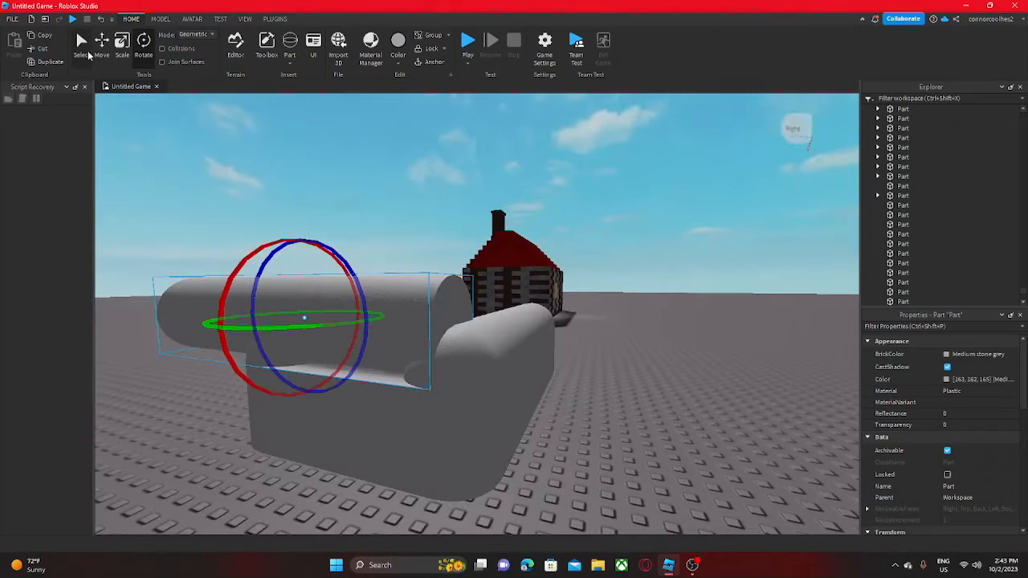
left_click(101, 45)
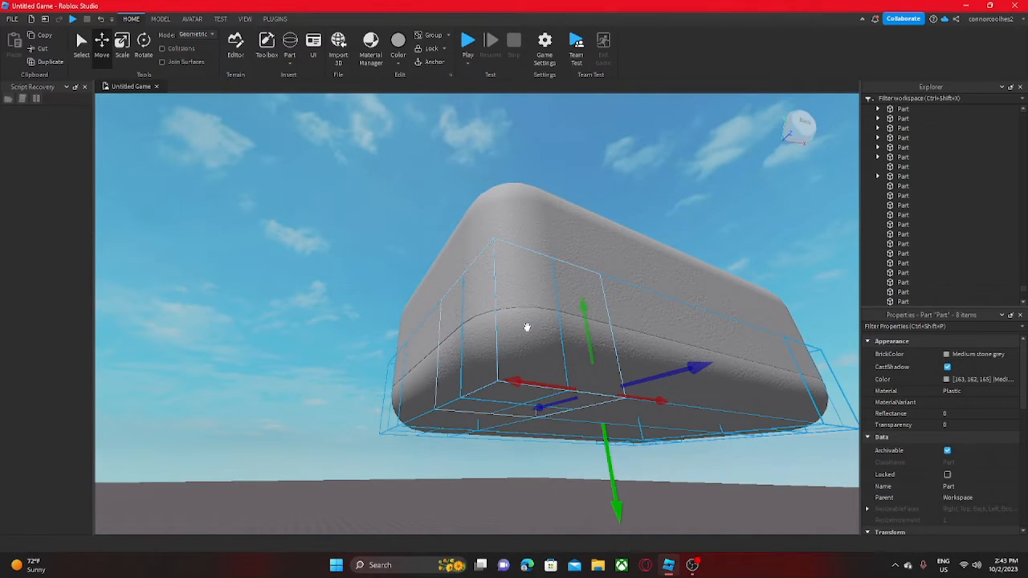
Drag the rounded brick's parts down so the brick rests on the baseplate
left_click_drag(527, 327, 602, 448)
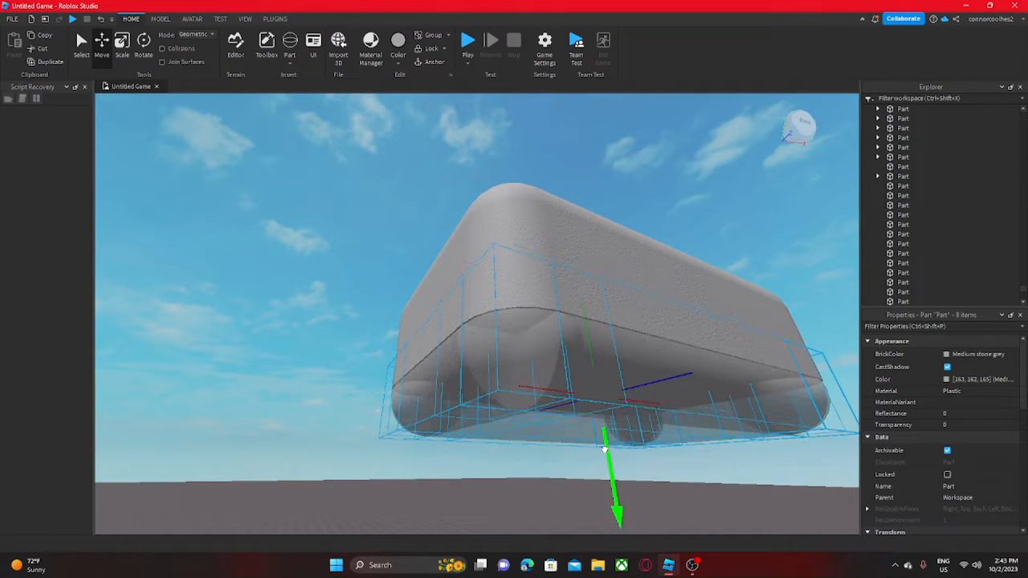
left_click(271, 313)
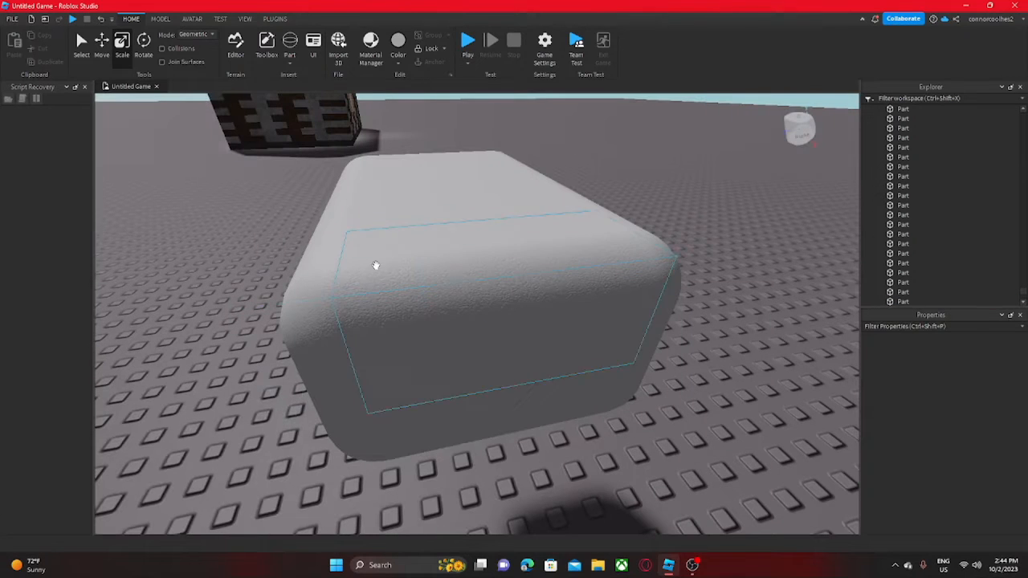
left_click(275, 19)
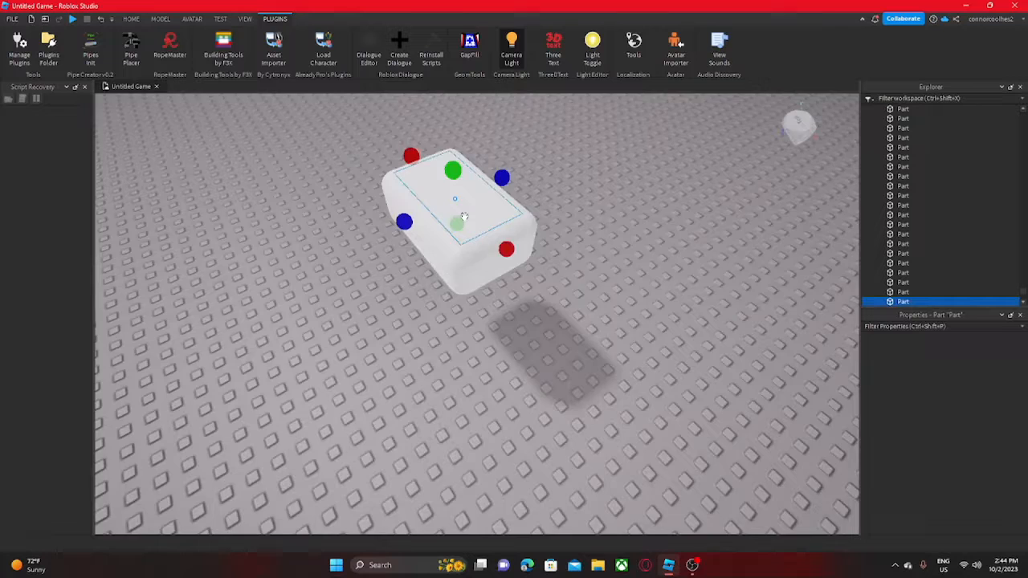
Shift-select the first through last Part entries in Explorer to grab all 23 pieces
left_click(130, 18)
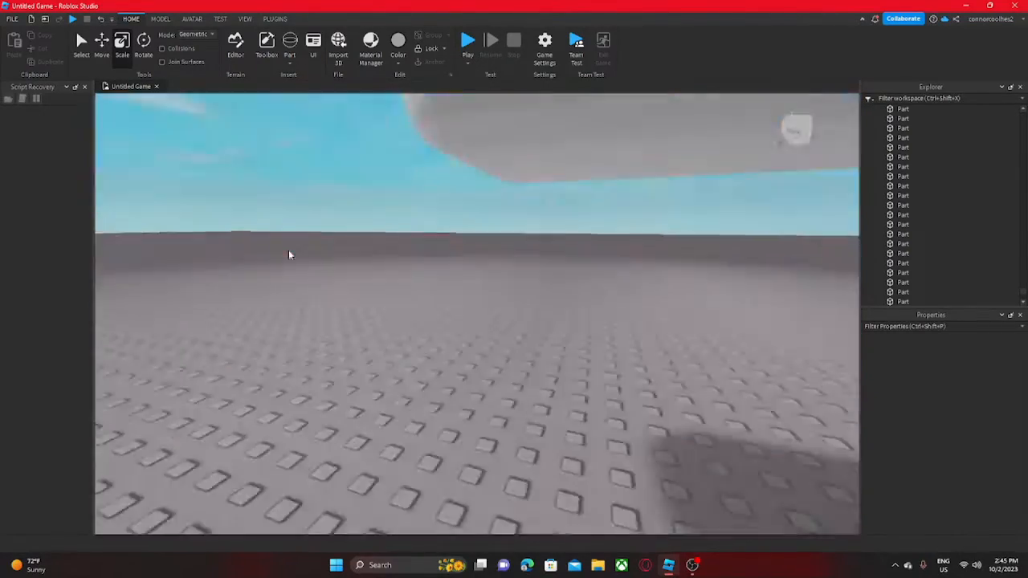
left_click(274, 18)
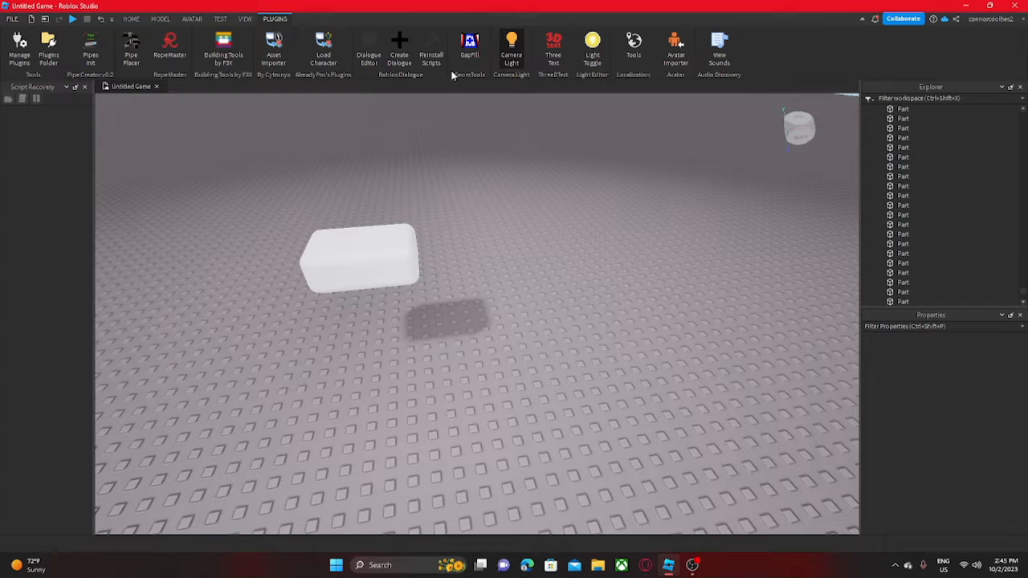
left_click(359, 257)
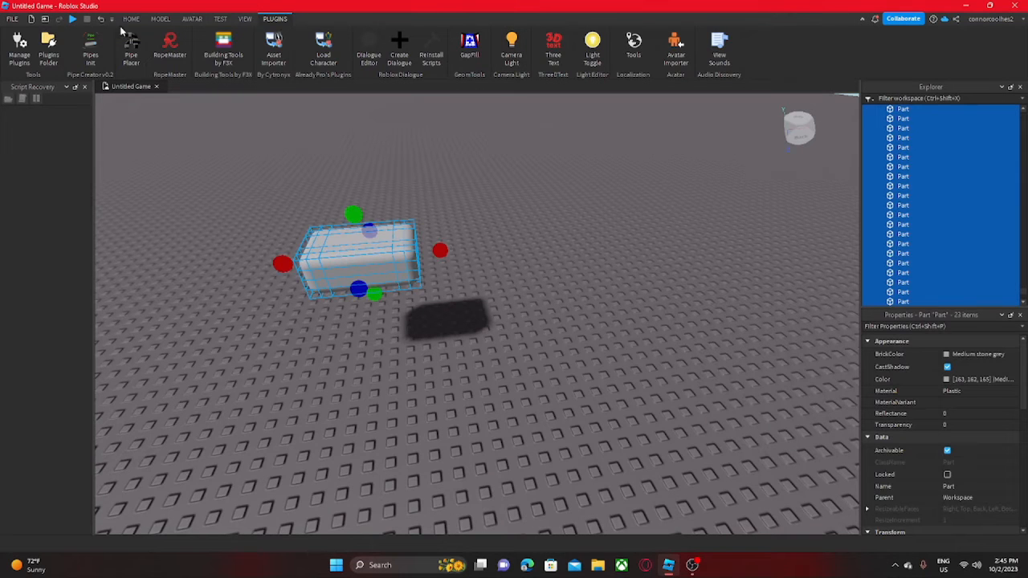
Rename the selected parts to BrickPart and group them into a Model with Ctrl+G
left_click(131, 18)
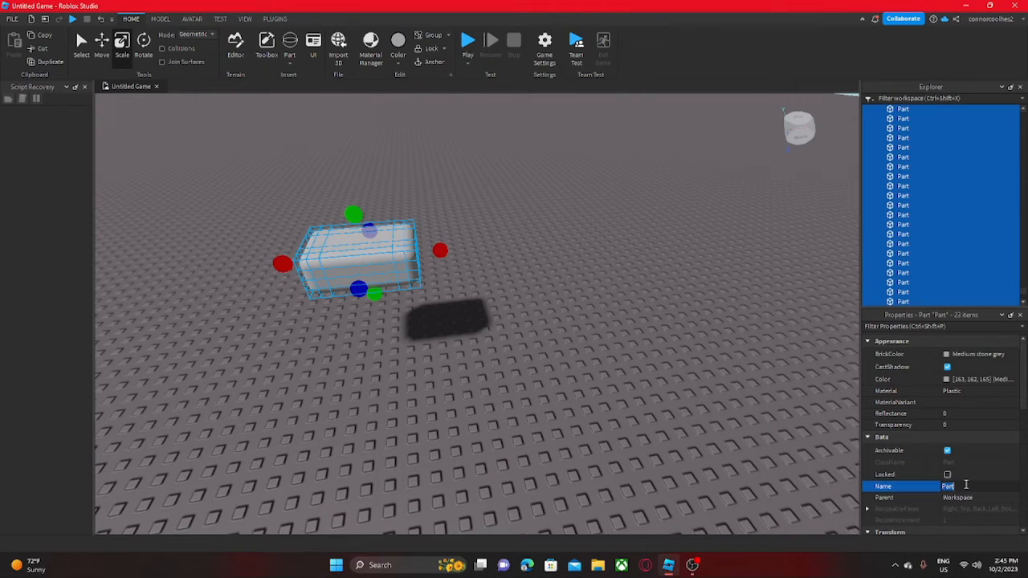
type("Brick")
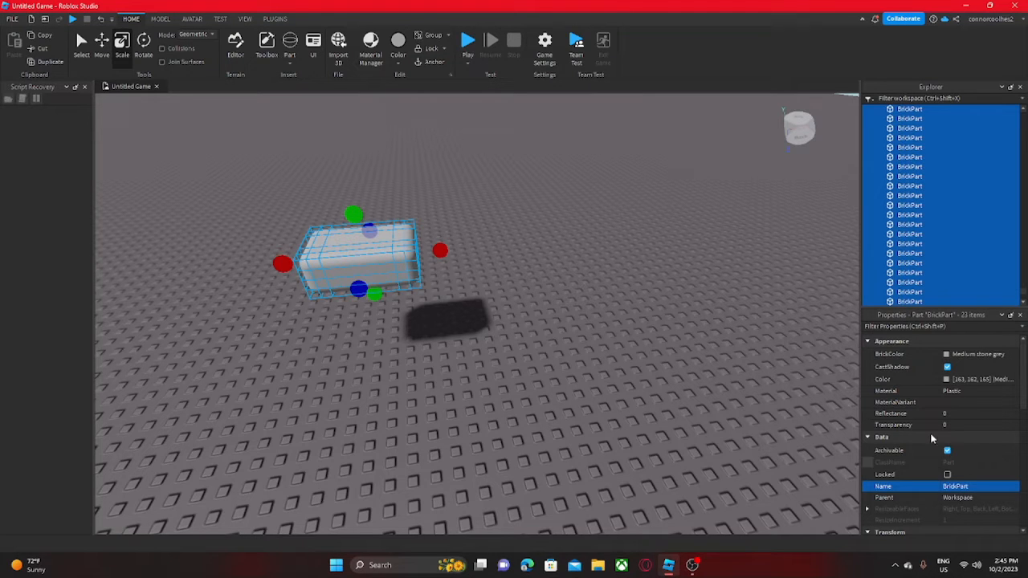
left_click(160, 19)
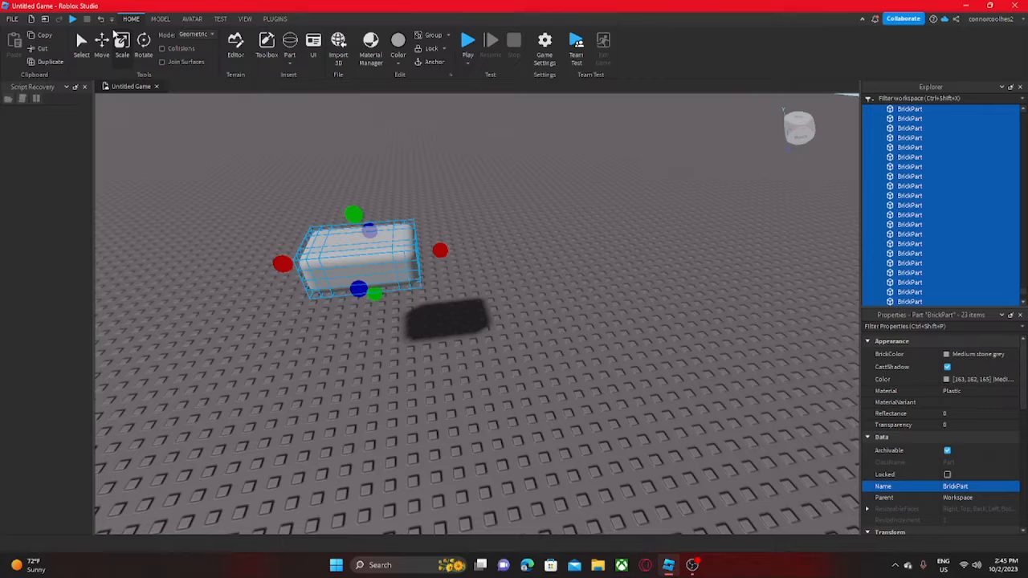
left_click(160, 18)
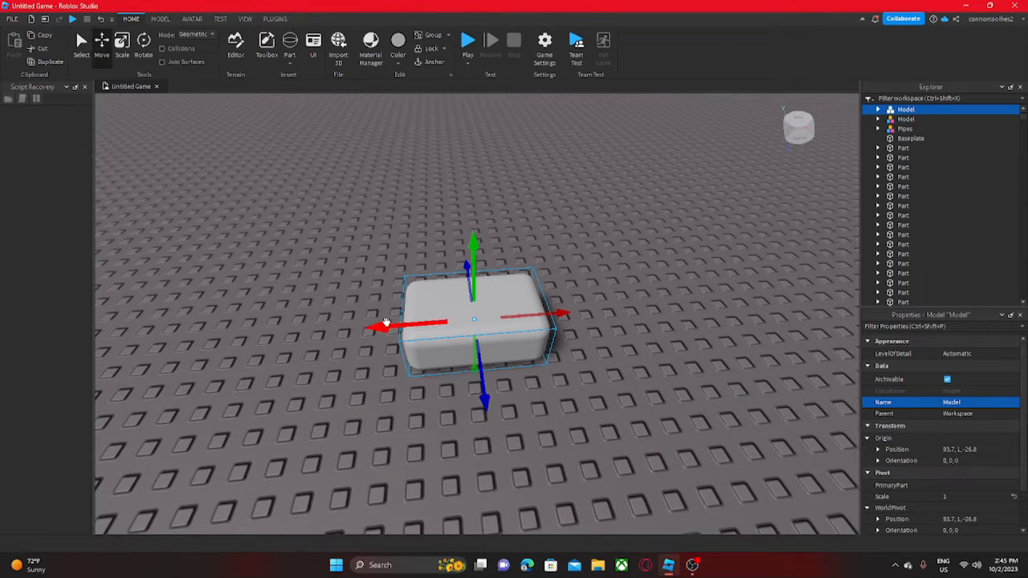
left_click(160, 19)
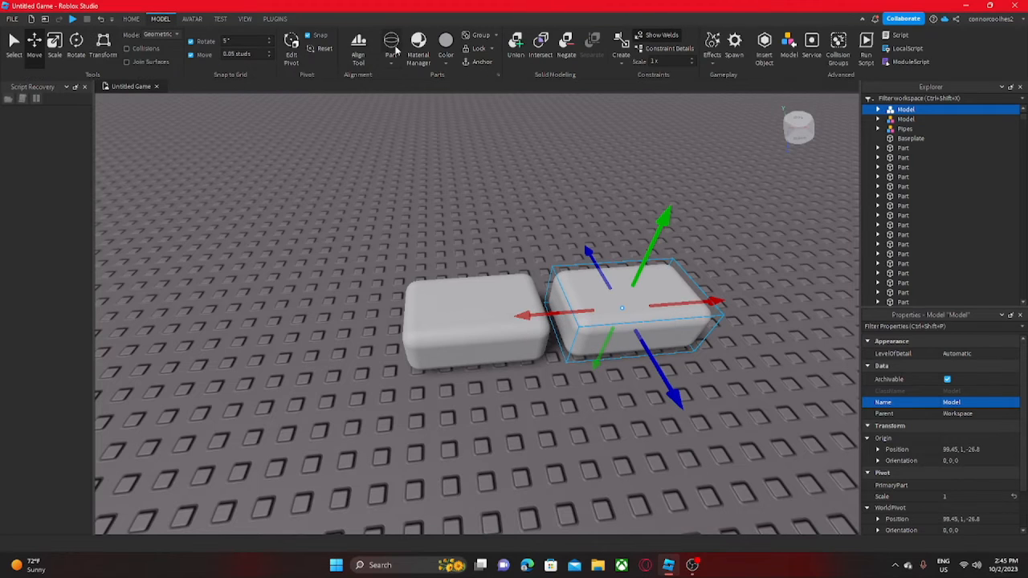
mouse_move(516, 44)
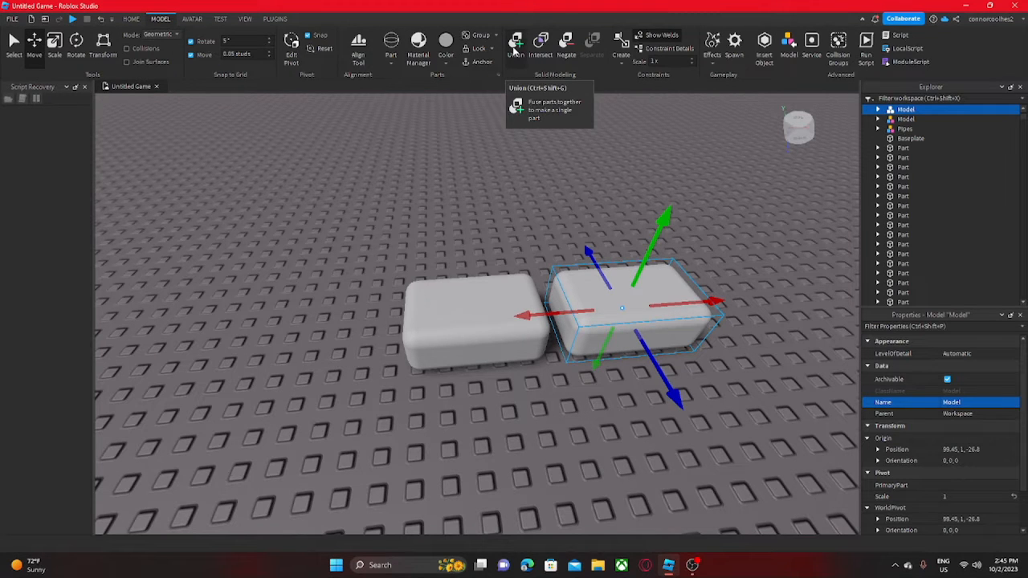
Union the second brick's parts into one object, then select both bricks
left_click(515, 40)
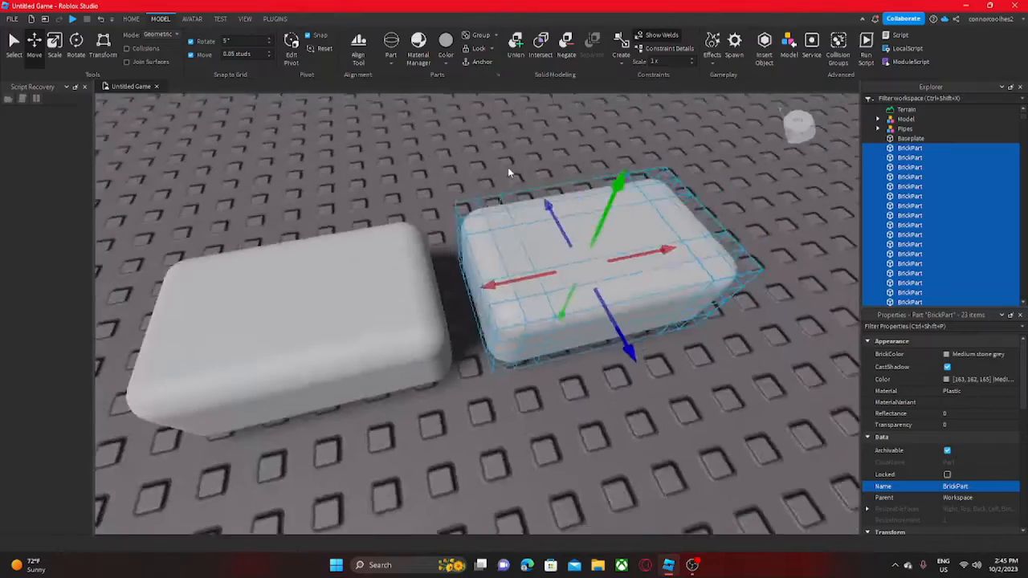
left_click(516, 44)
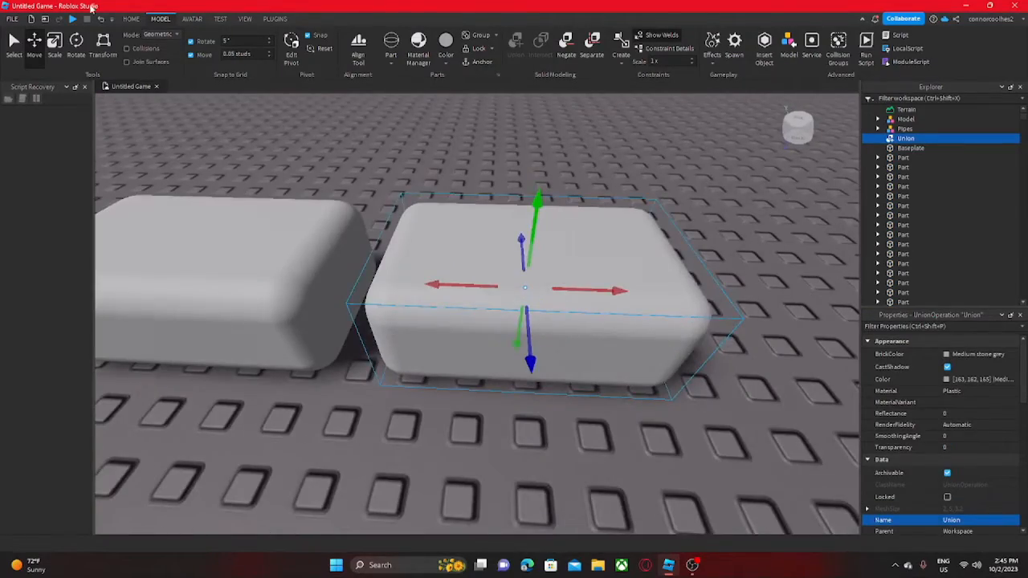
left_click(245, 19)
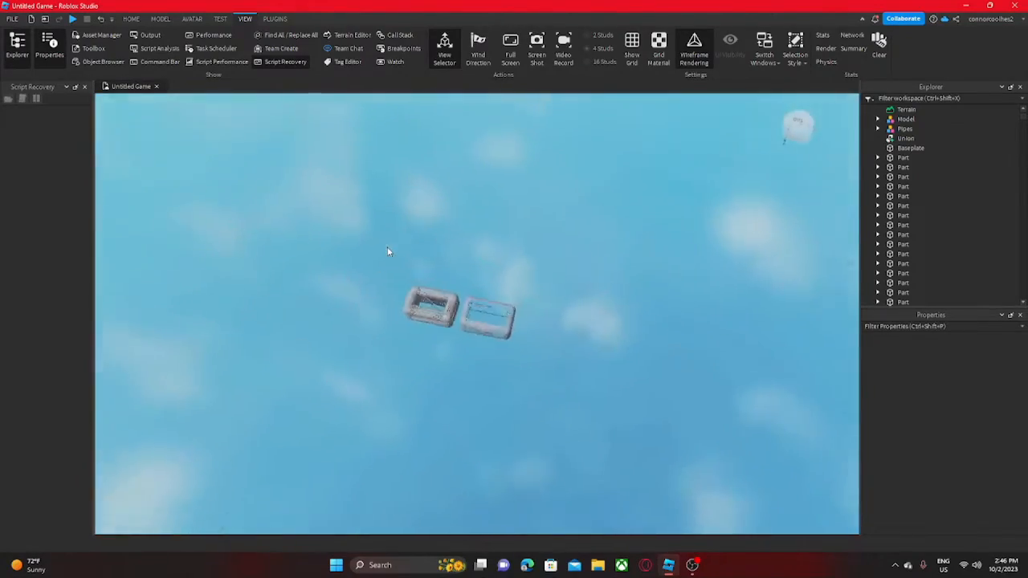
left_click(694, 48)
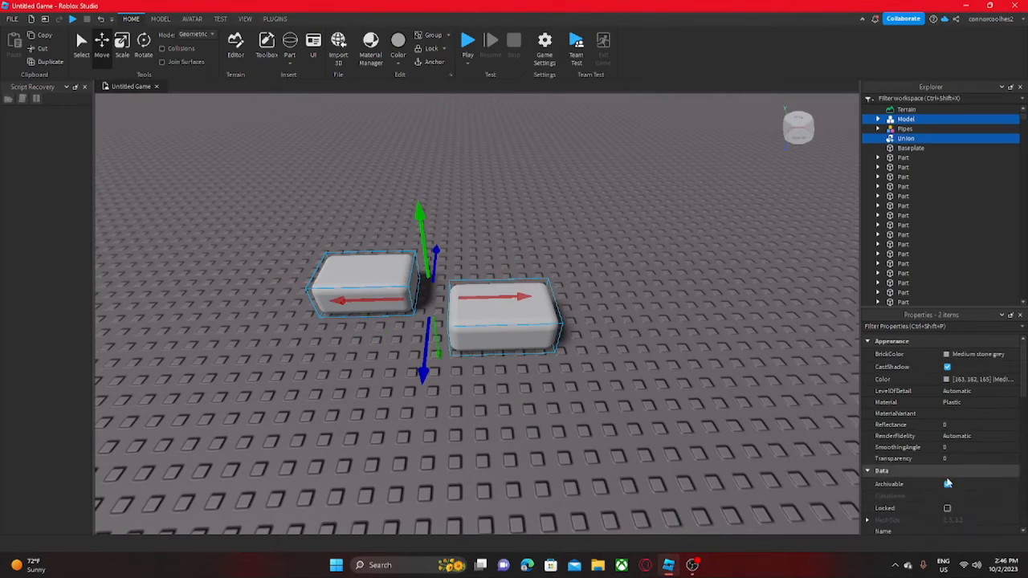
Rename both bricks, the model and the union, to Brick
scroll("down", 3)
type("Brick")
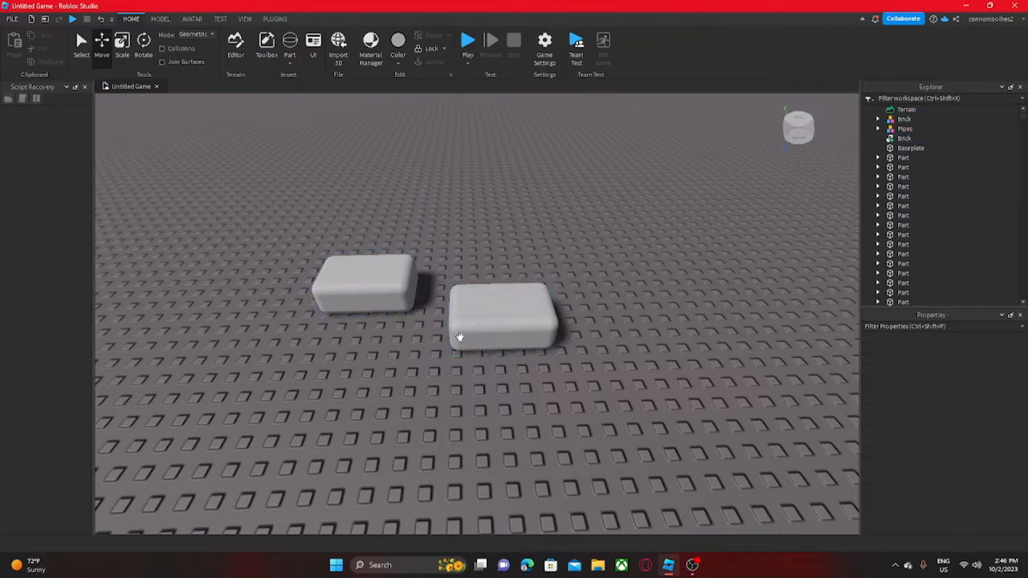
Insert a new Block part from the Home tab's Part menu as the backing slab
left_click(289, 54)
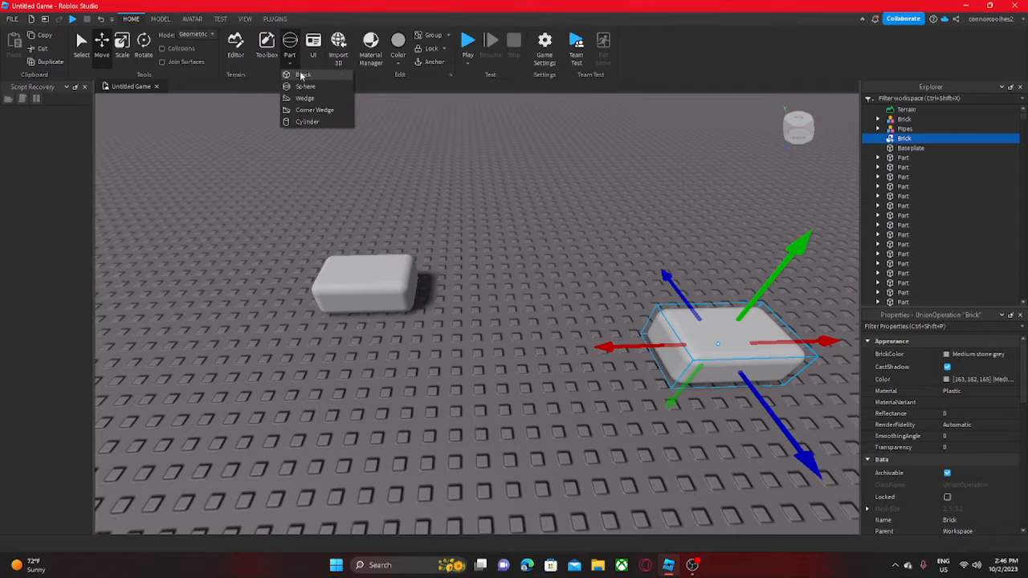
left_click(303, 74)
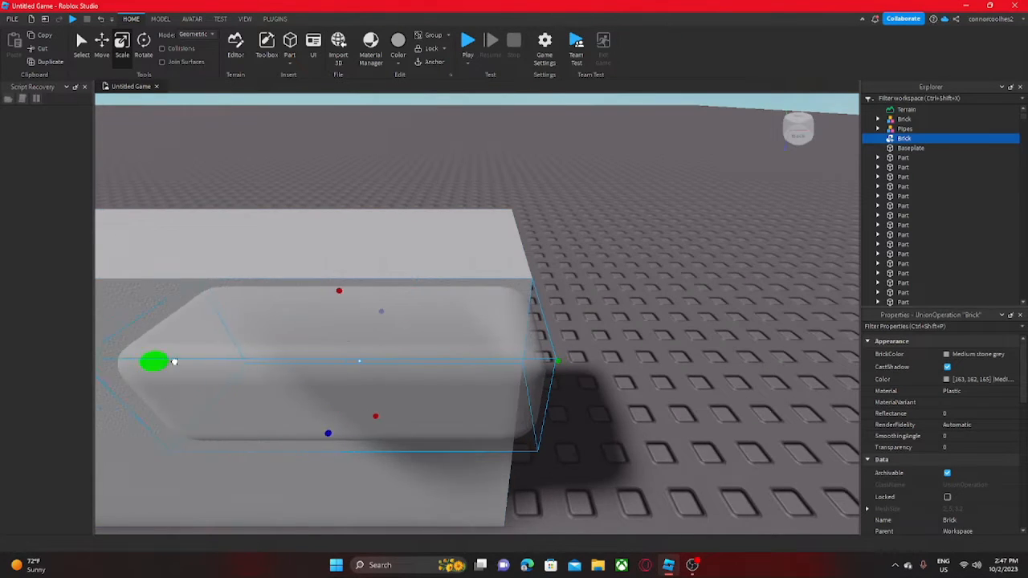
right_click(335, 564)
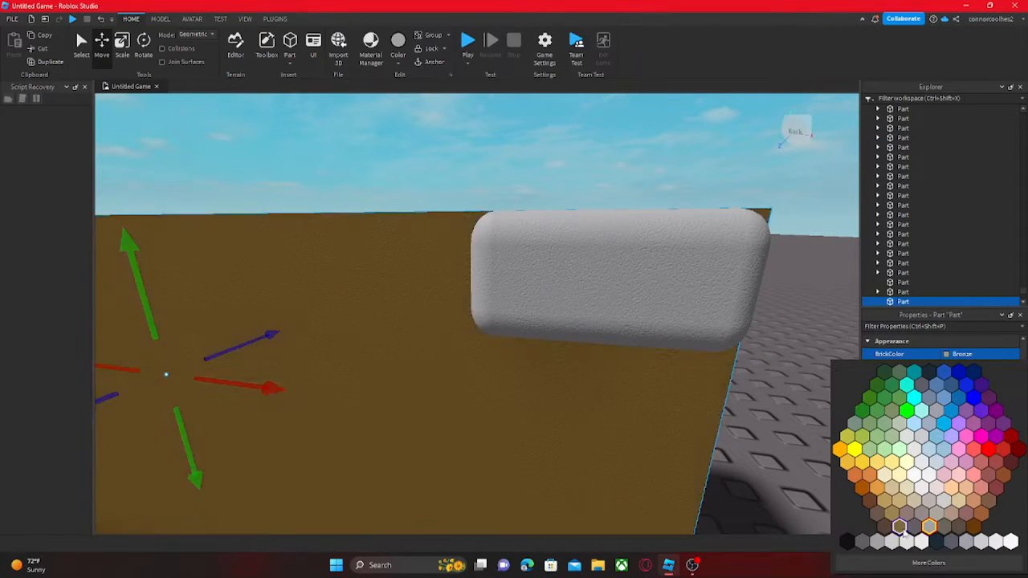
Colour the backing block dark gray and the rounded brick Medium red
left_click(610, 282)
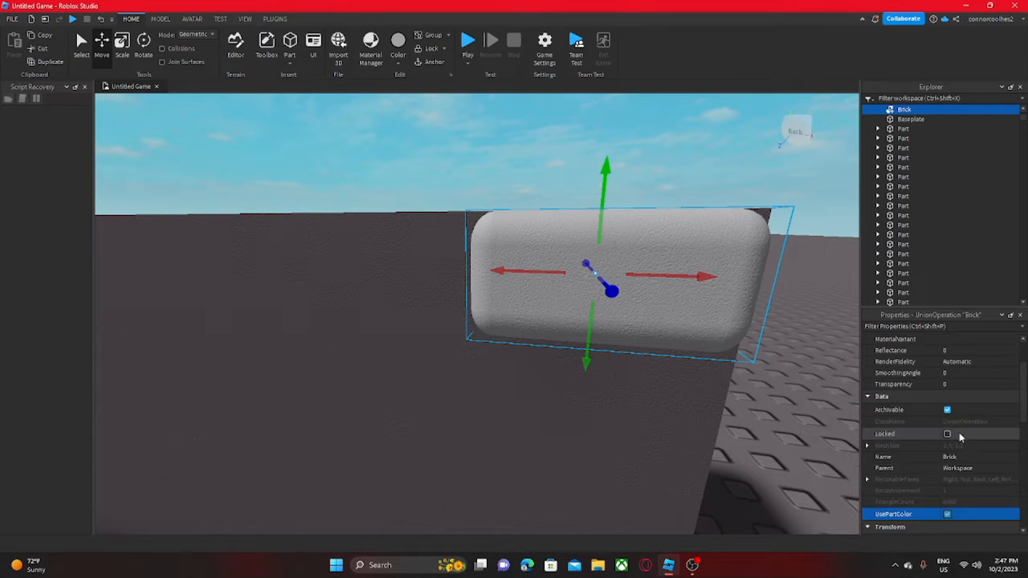
left_click(966, 354)
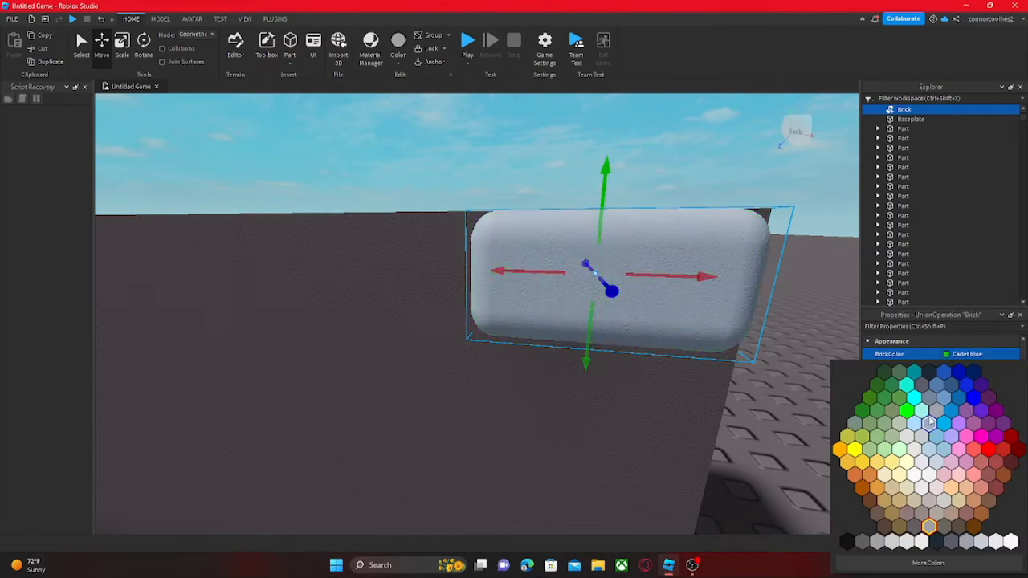
left_click(982, 487)
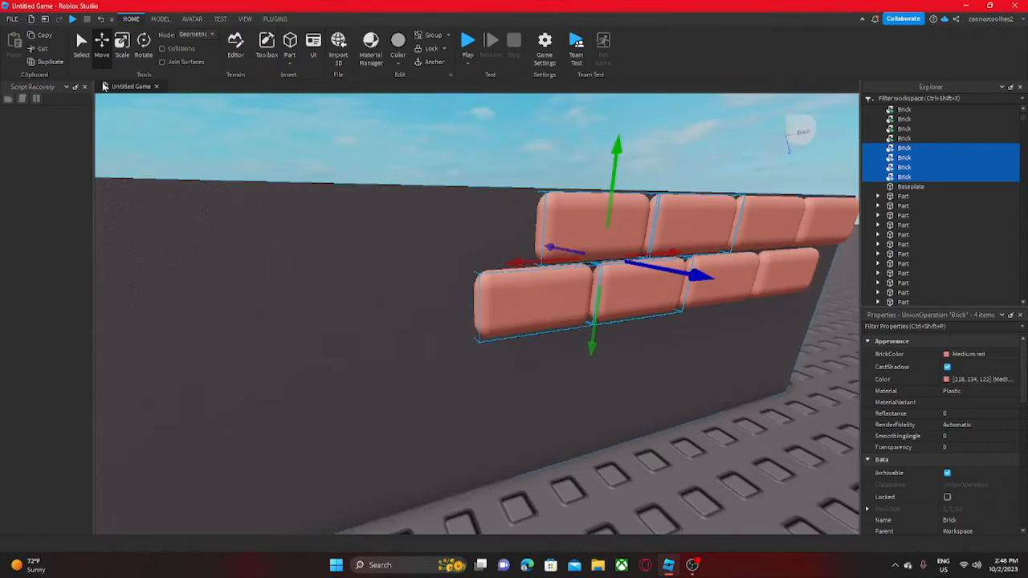
Drag the top-row brick flush to the wall's left edge and attempt Separate on a union
scroll("down", 3)
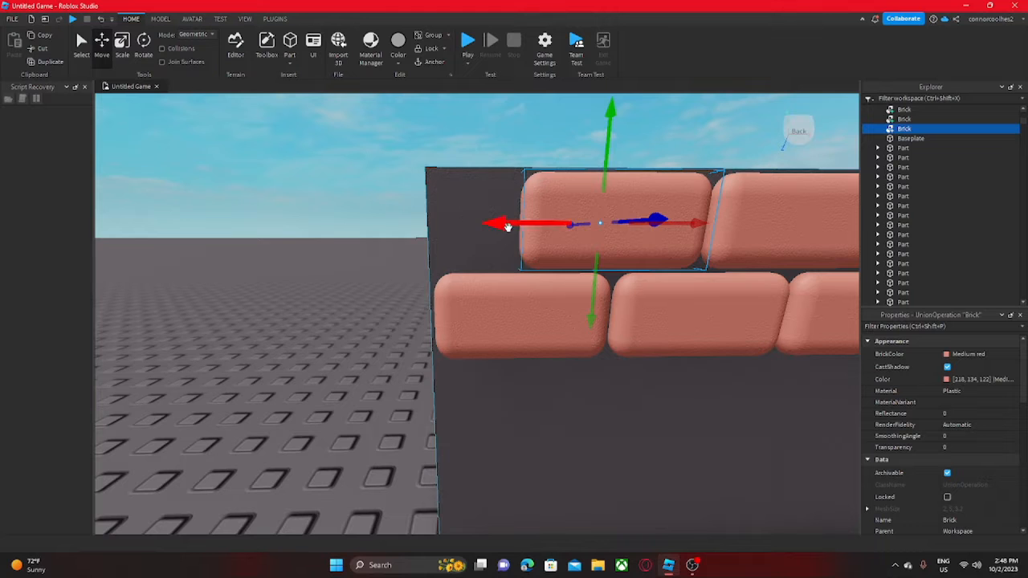
left_click_drag(598, 222, 526, 223)
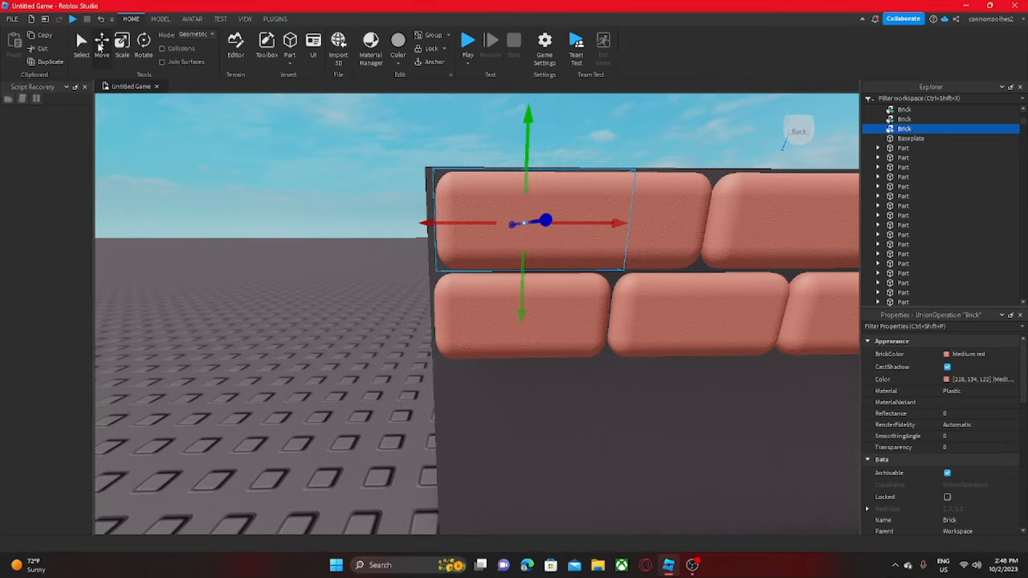
left_click(539, 152)
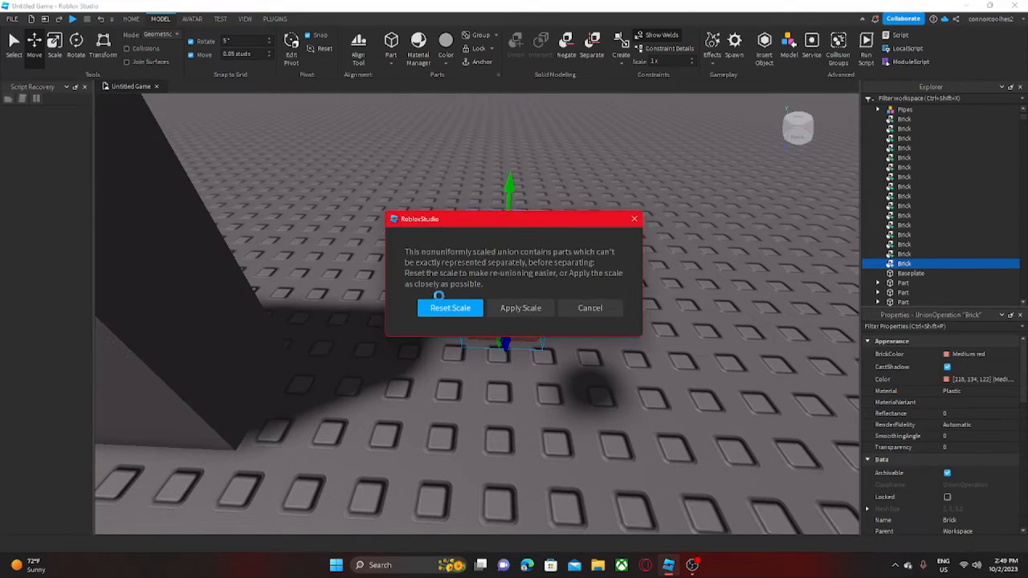
Resolve the non-uniform scale warning from separating the scaled union
left_click(450, 308)
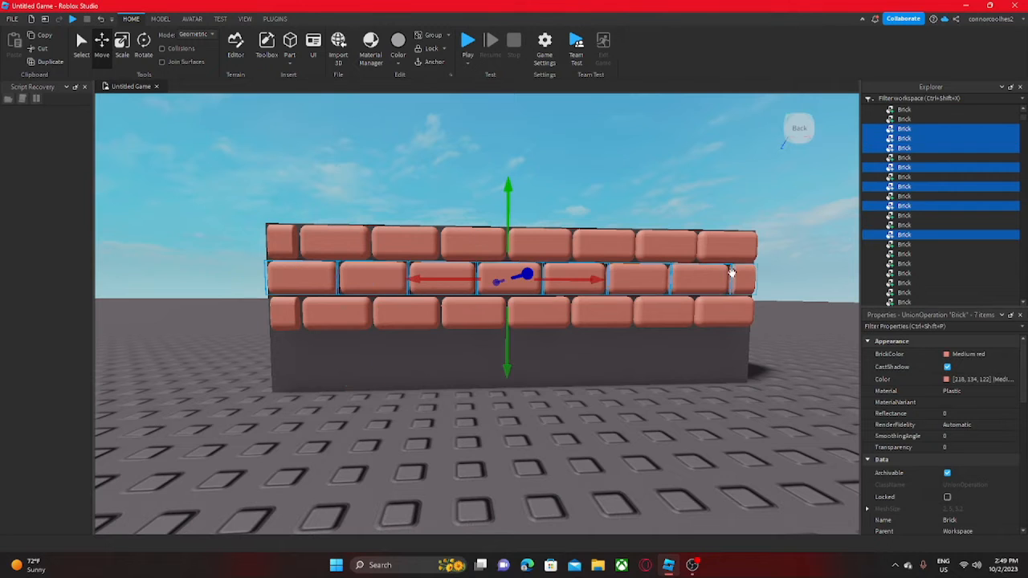
Scroll the view upward to look over the stacked brick rows
scroll("up", 3)
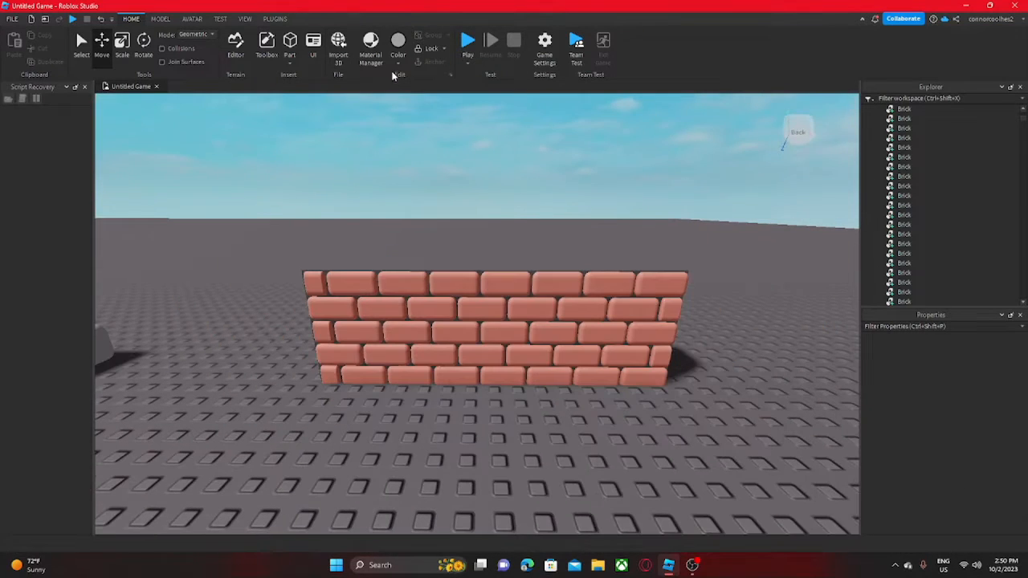
mouse_move(554, 190)
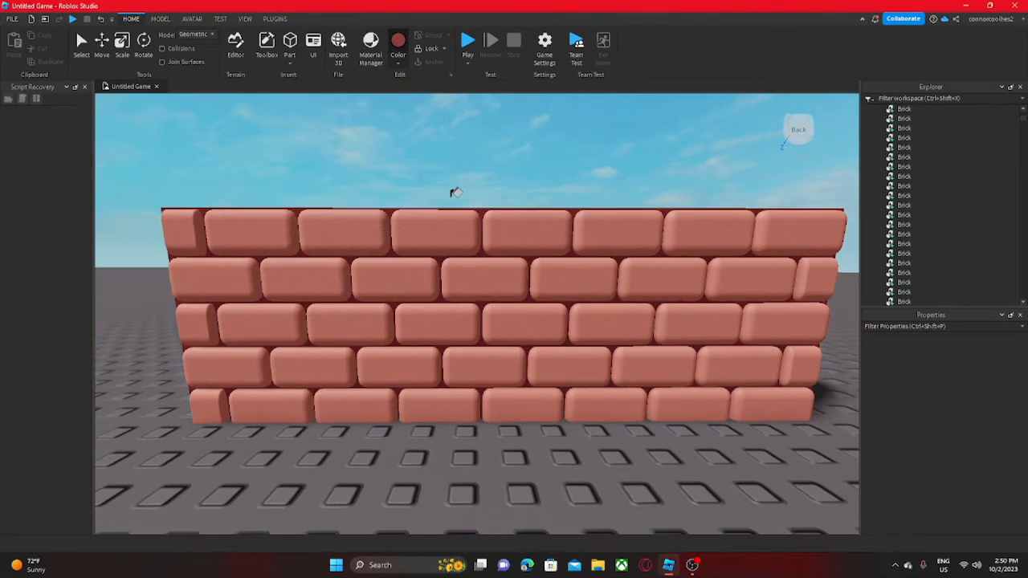
Paint four individual bricks in darker red shades and bring up the Material choices
left_click(303, 280)
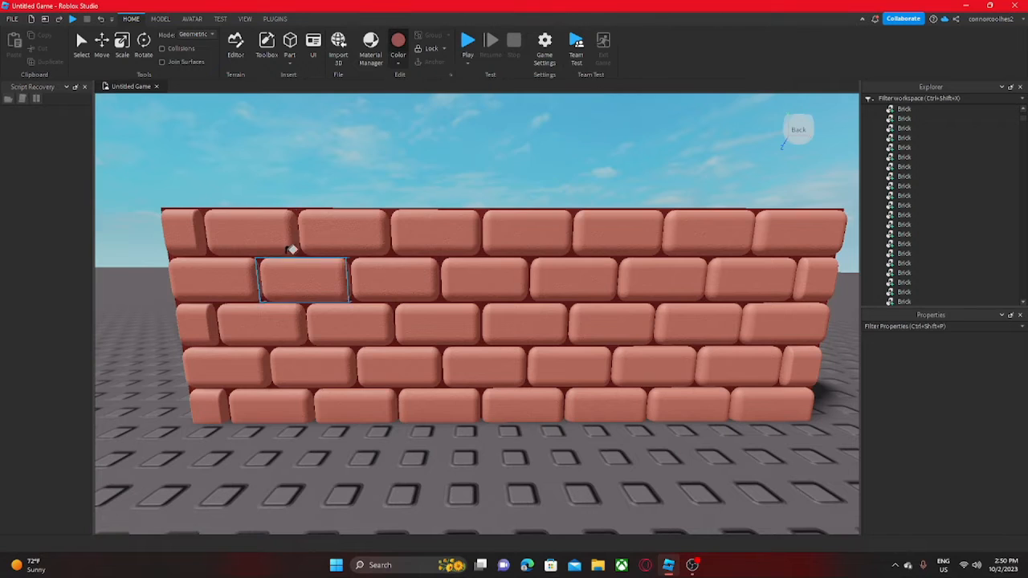
left_click(522, 324)
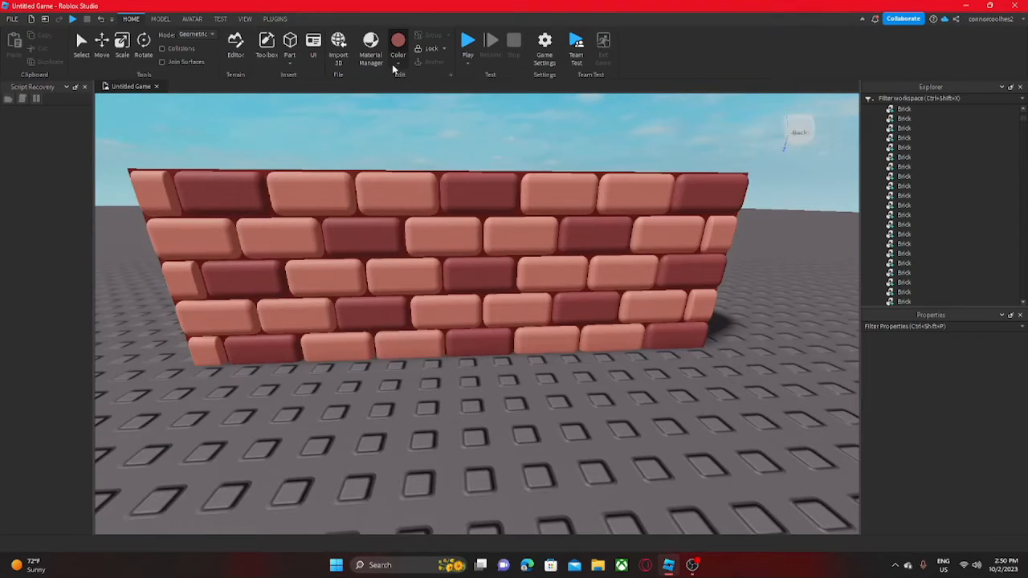
left_click(586, 309)
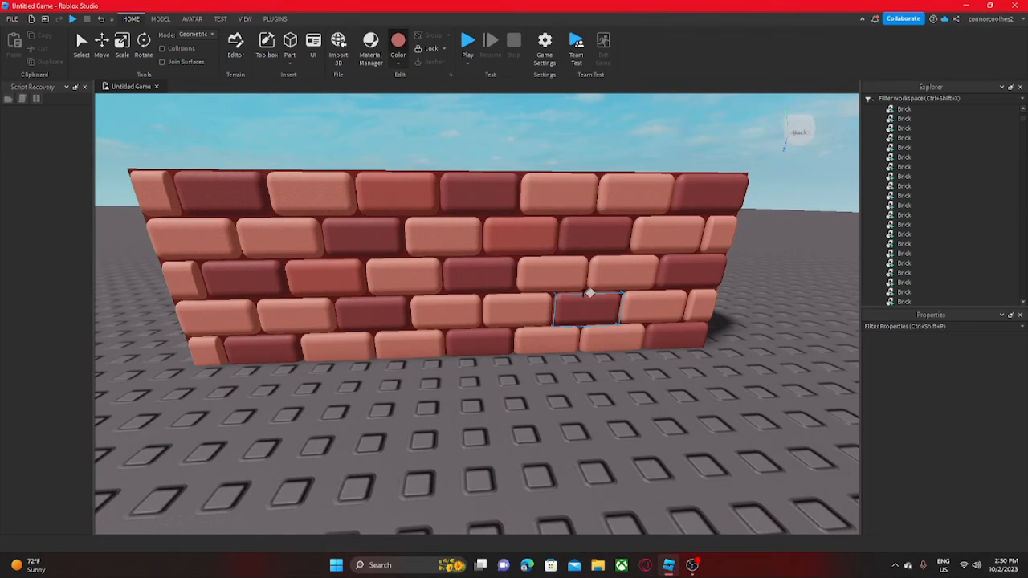
left_click(189, 241)
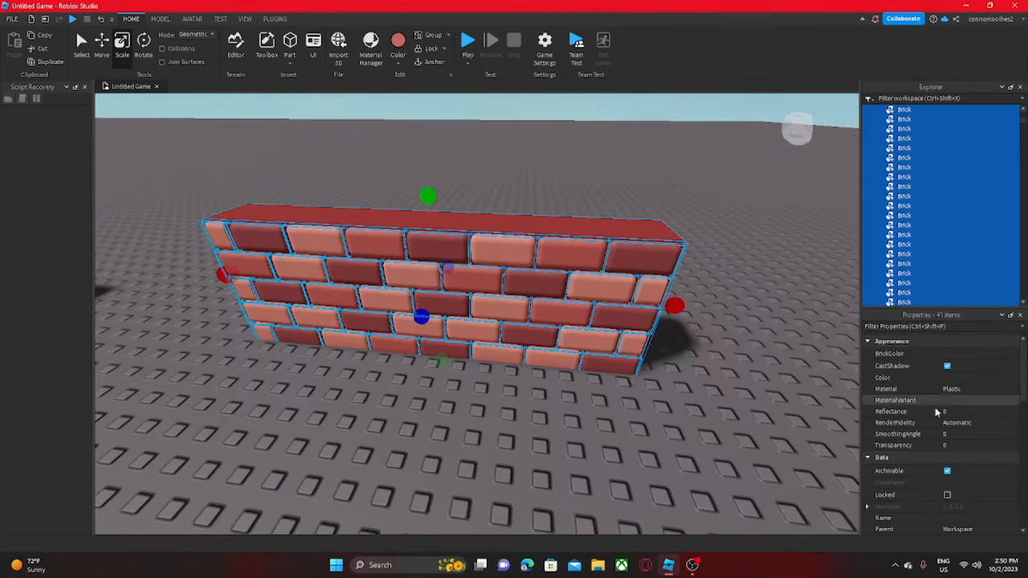
left_click(952, 389)
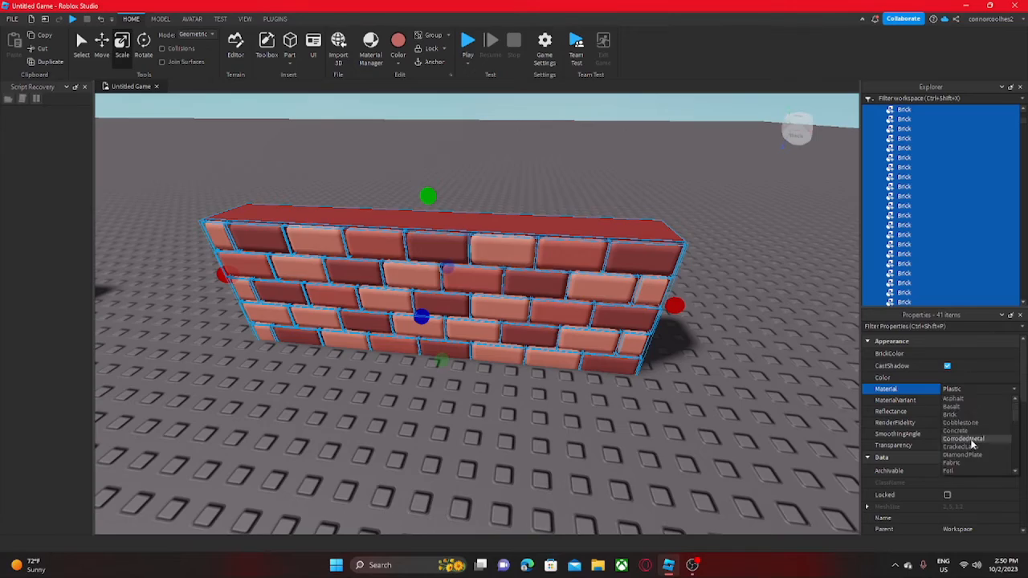